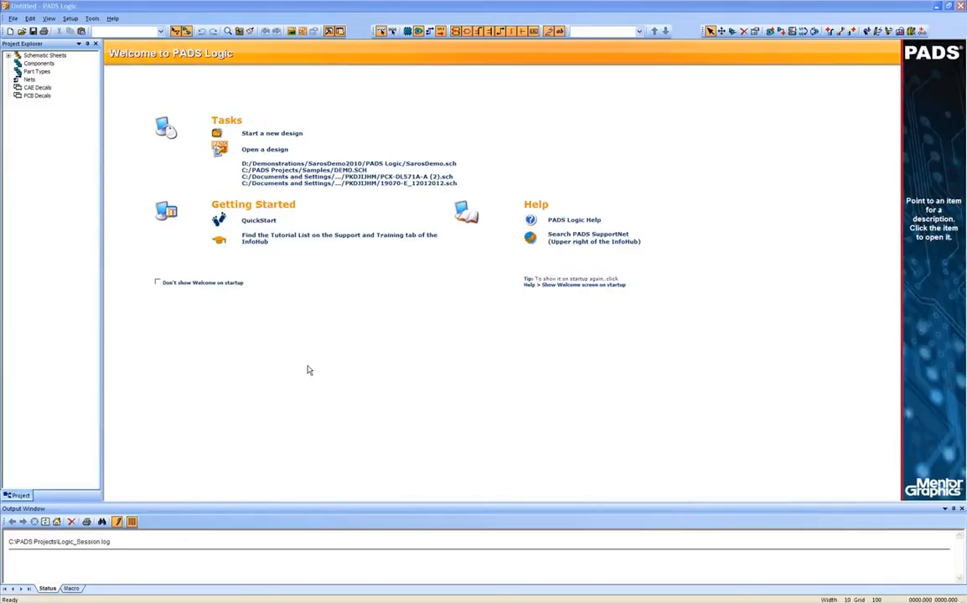
{"action": "mouse_move", "coordinate": [274, 183]}
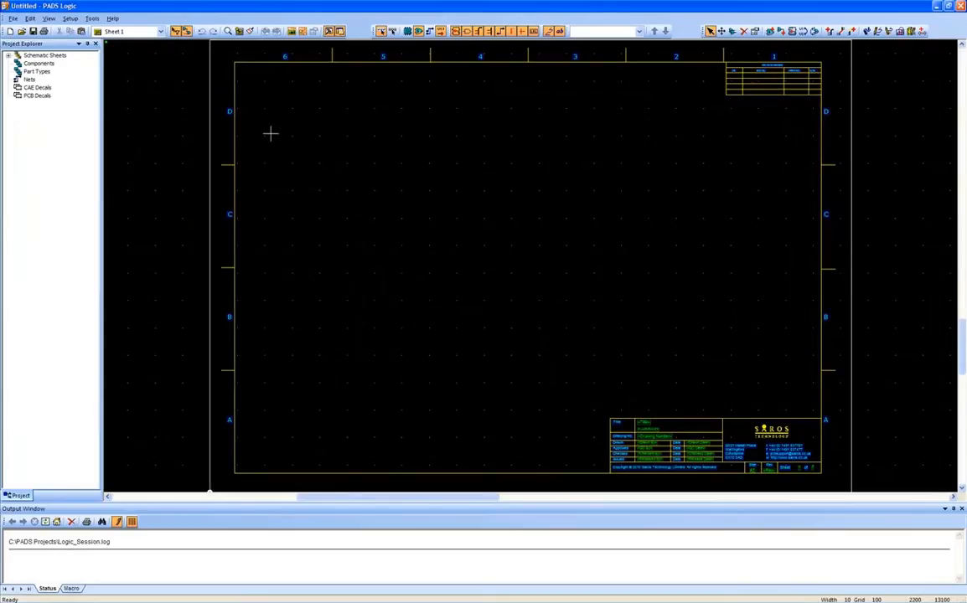
Import M5272C3.DSN as an OrCAD Capture (*.dsn) file from Translation\OrCAD-2-PADS
{"action": "left_click", "coordinate": [13, 17]}
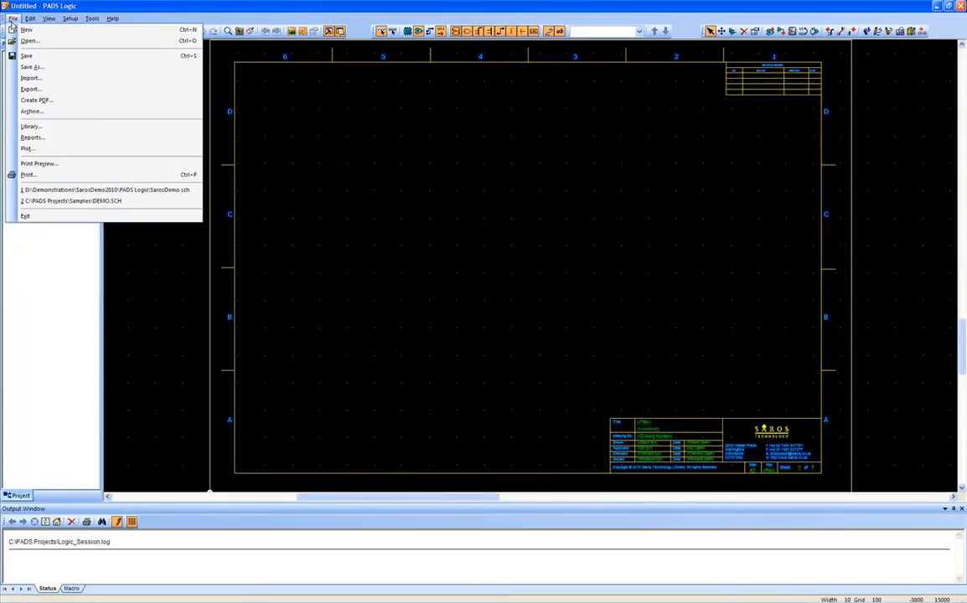
{"action": "left_click", "coordinate": [30, 77]}
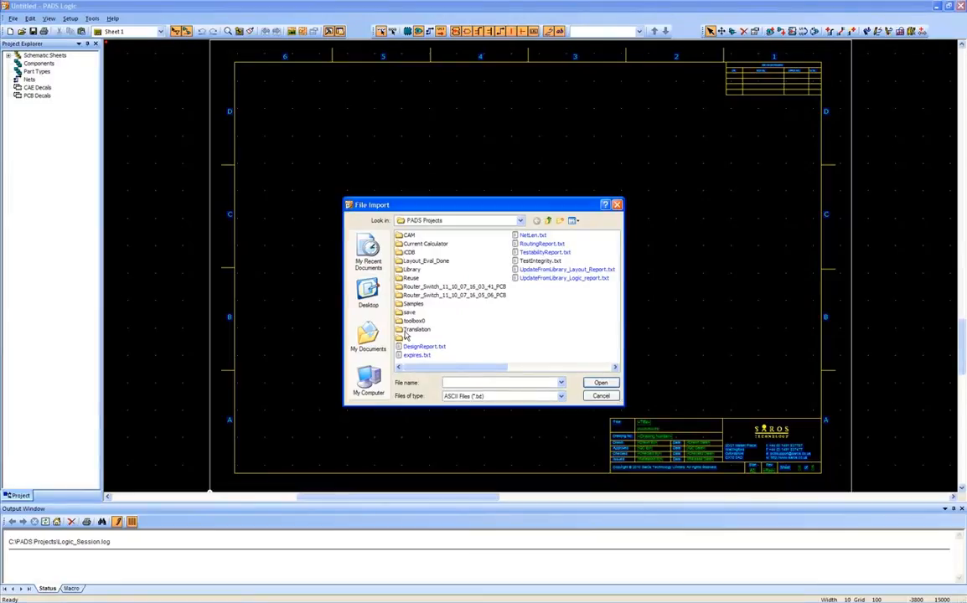
{"action": "double_click", "coordinate": [418, 329]}
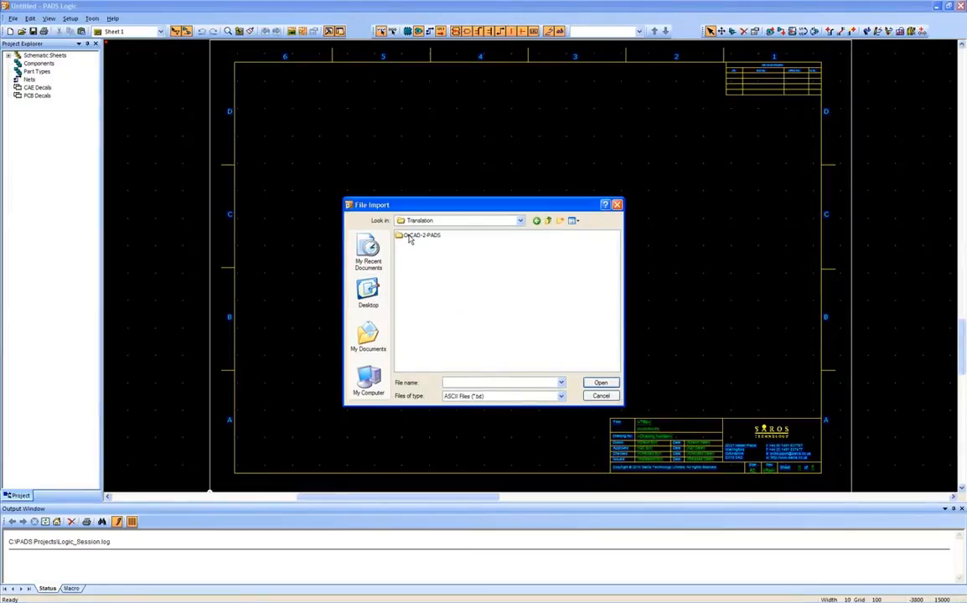
{"action": "double_click", "coordinate": [423, 236]}
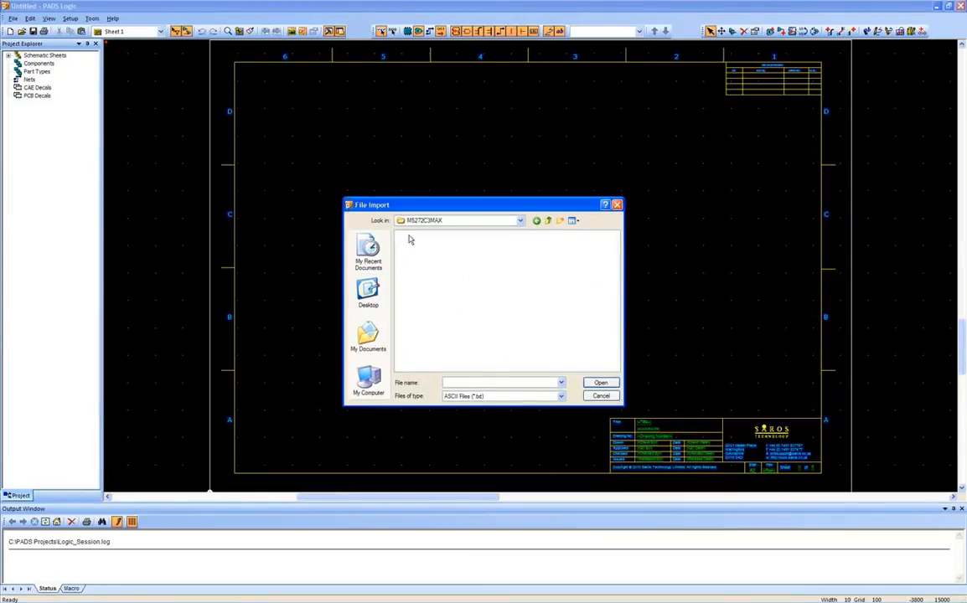
{"action": "left_click", "coordinate": [560, 396]}
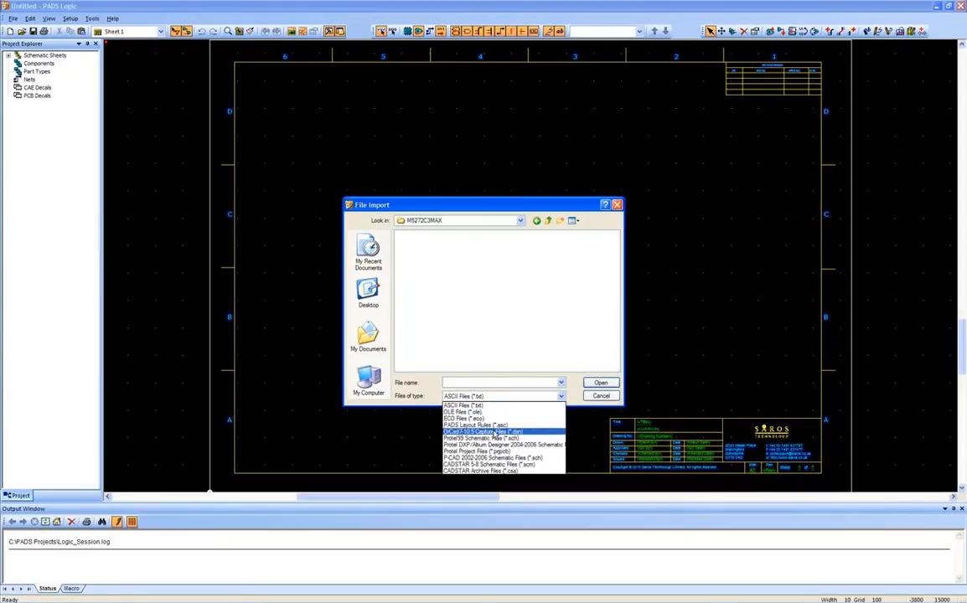
{"action": "left_click", "coordinate": [482, 432]}
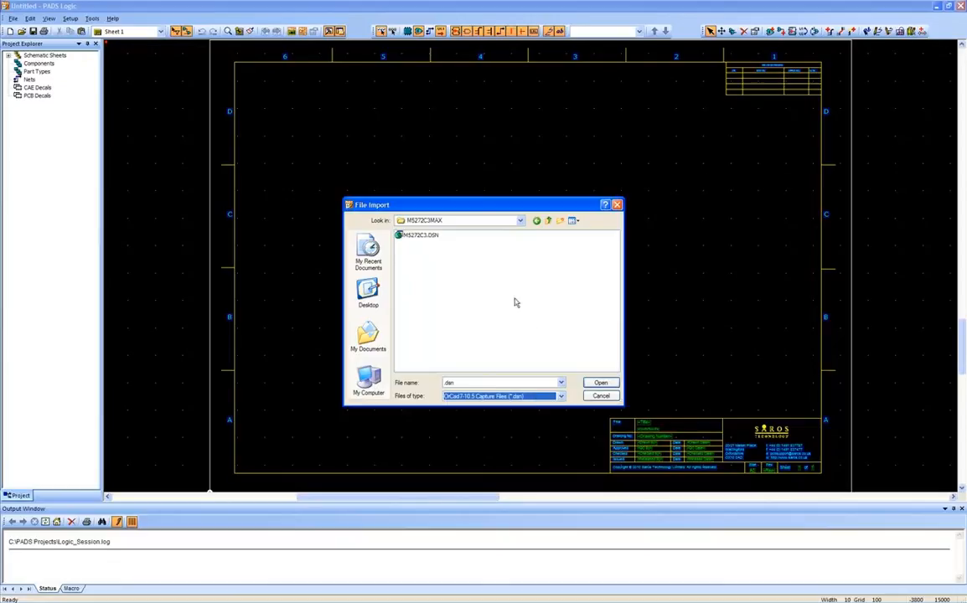
{"action": "left_click", "coordinate": [418, 235]}
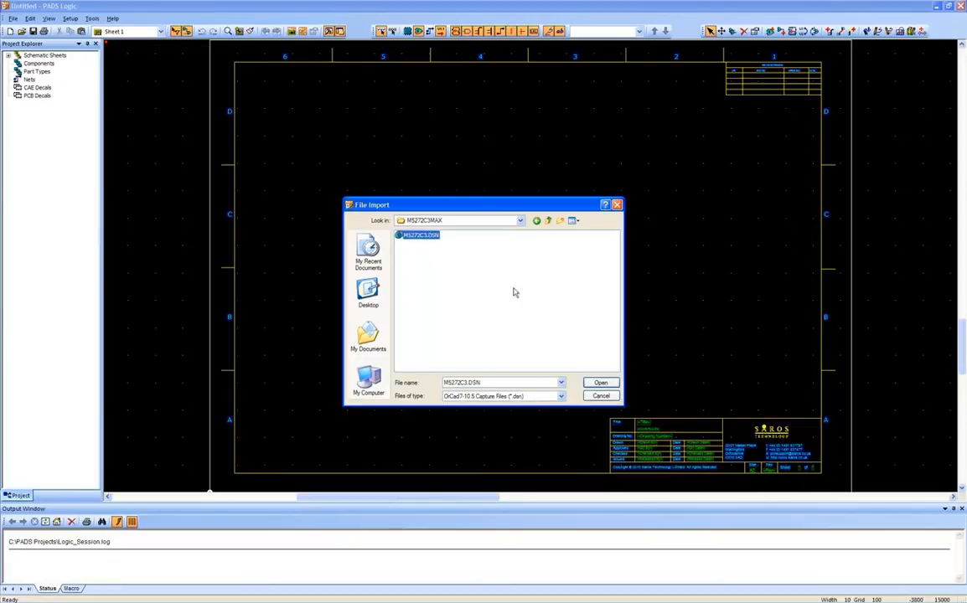
{"action": "left_click", "coordinate": [600, 382]}
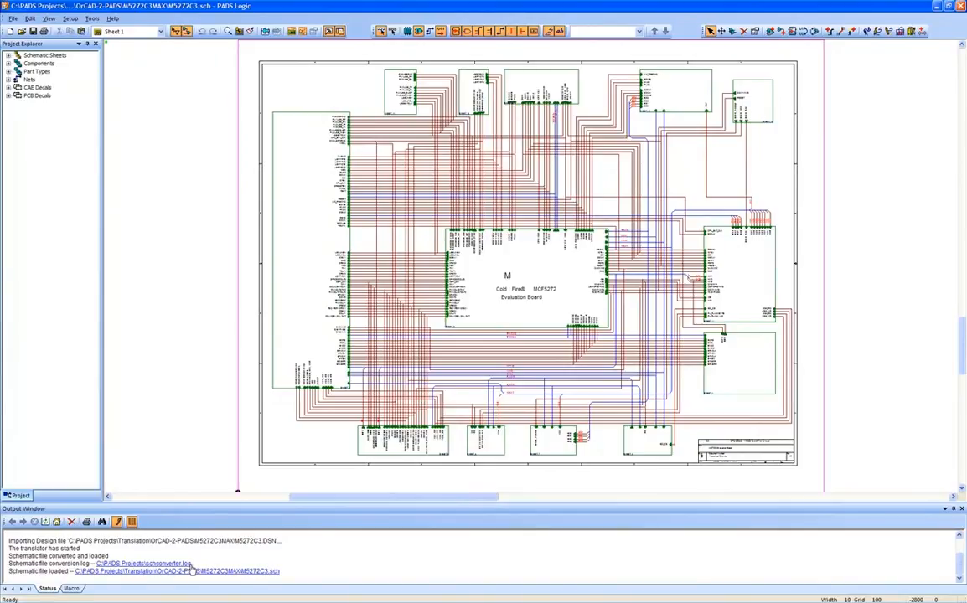
{"action": "mouse_move", "coordinate": [528, 272]}
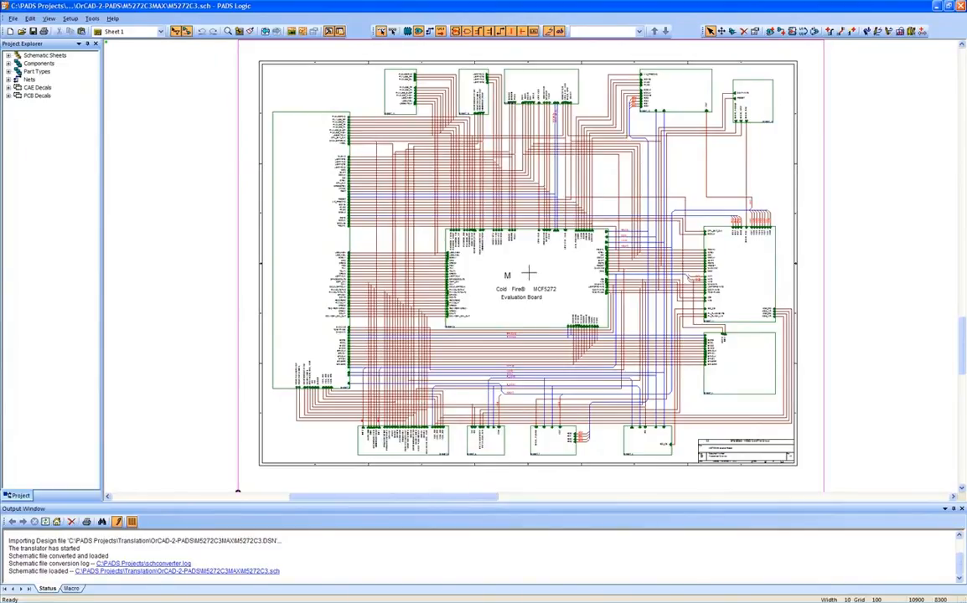
Push Hierarchy into the evaluation board symbol and review the MCF5272 Part Properties
{"action": "right_click", "coordinate": [519, 268]}
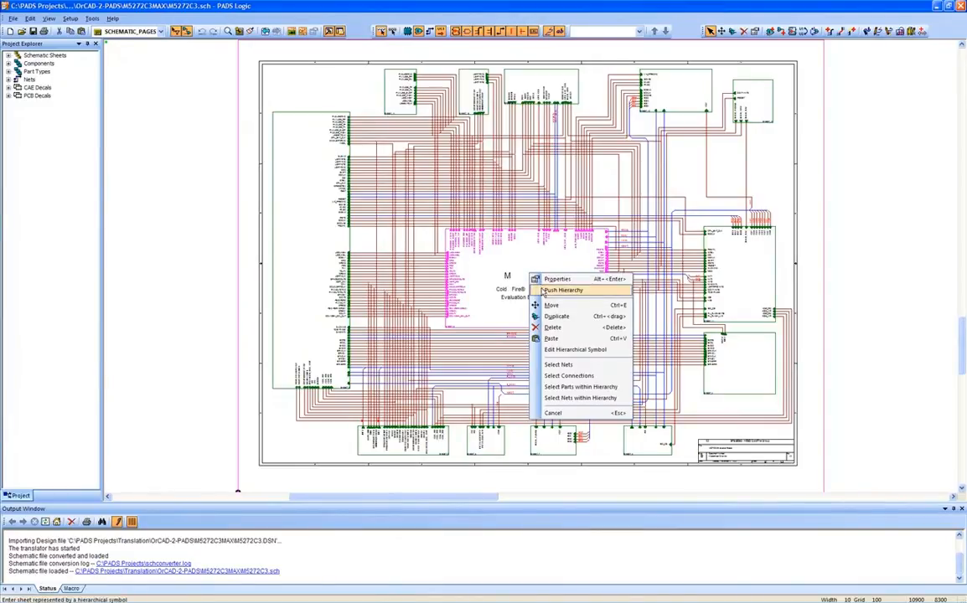
{"action": "left_click", "coordinate": [562, 290]}
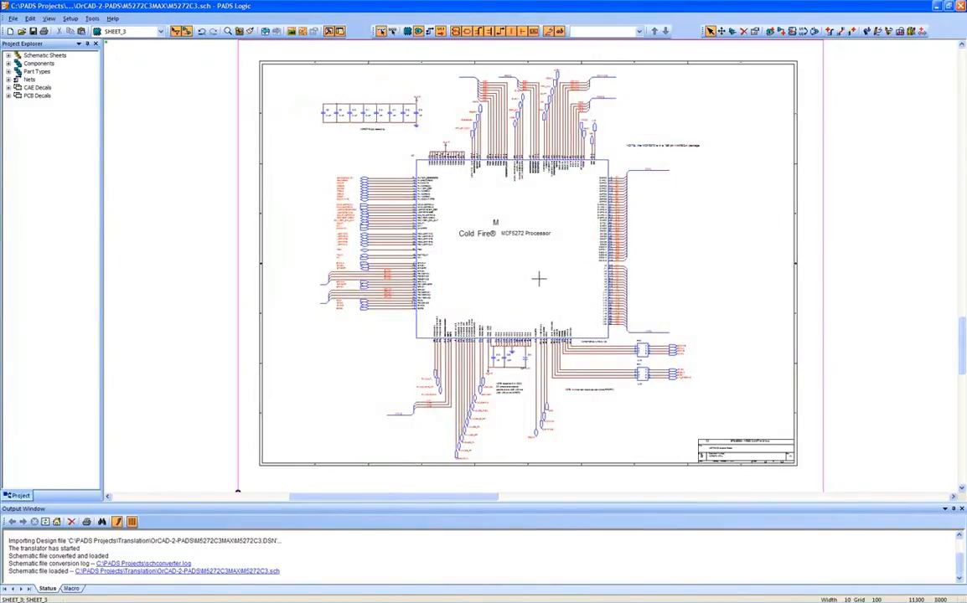
{"action": "double_click", "coordinate": [511, 247]}
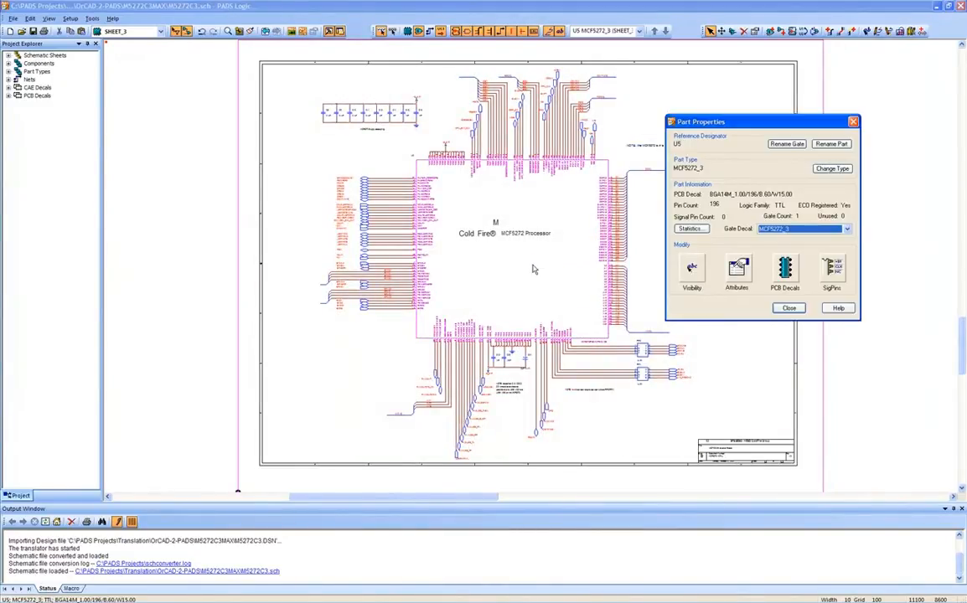
{"action": "left_click", "coordinate": [737, 268]}
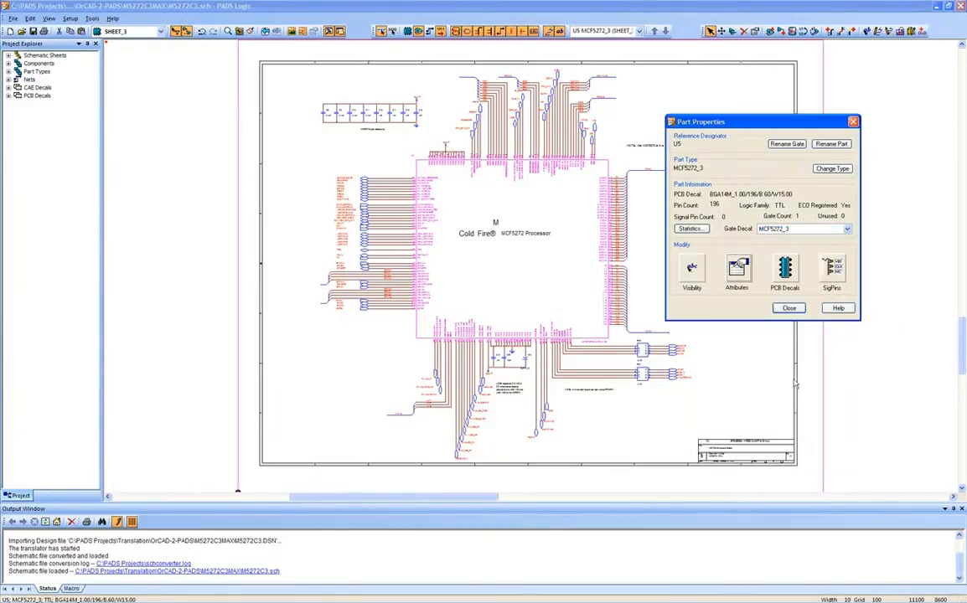
{"action": "left_click", "coordinate": [788, 308]}
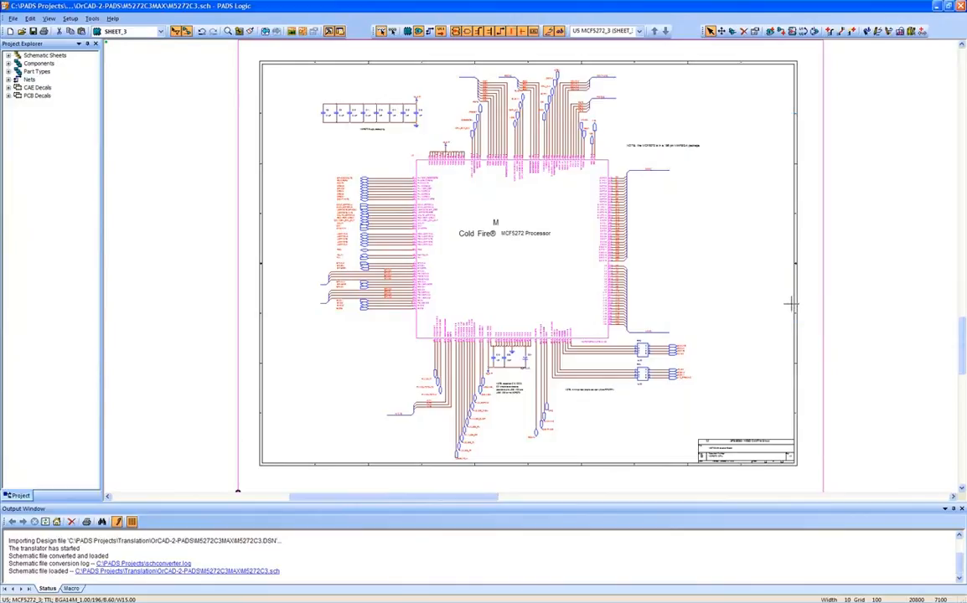
Launch PADS Layout and accept the System Default Start-up File
{"action": "left_click", "coordinate": [8, 56]}
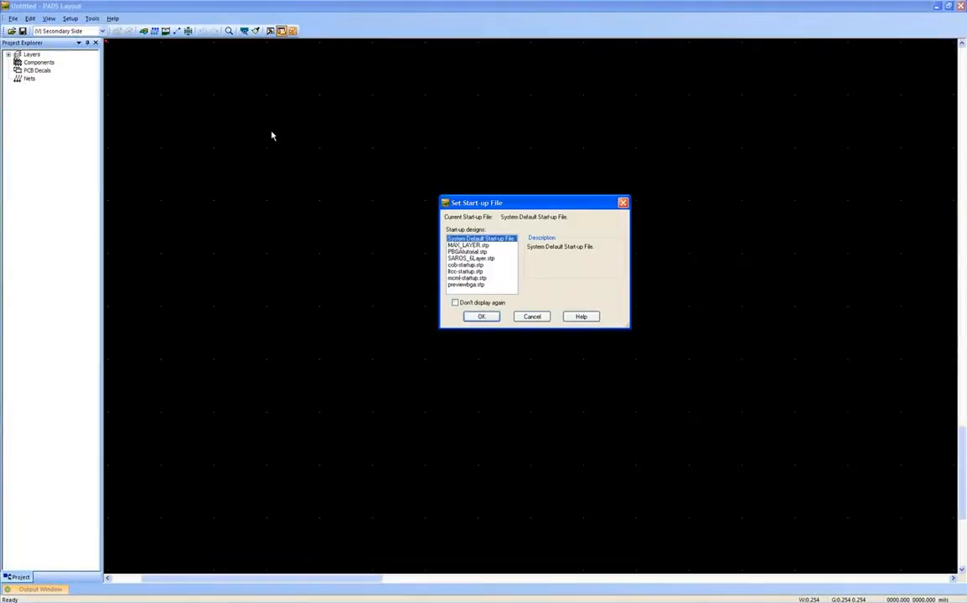
{"action": "left_click", "coordinate": [481, 316]}
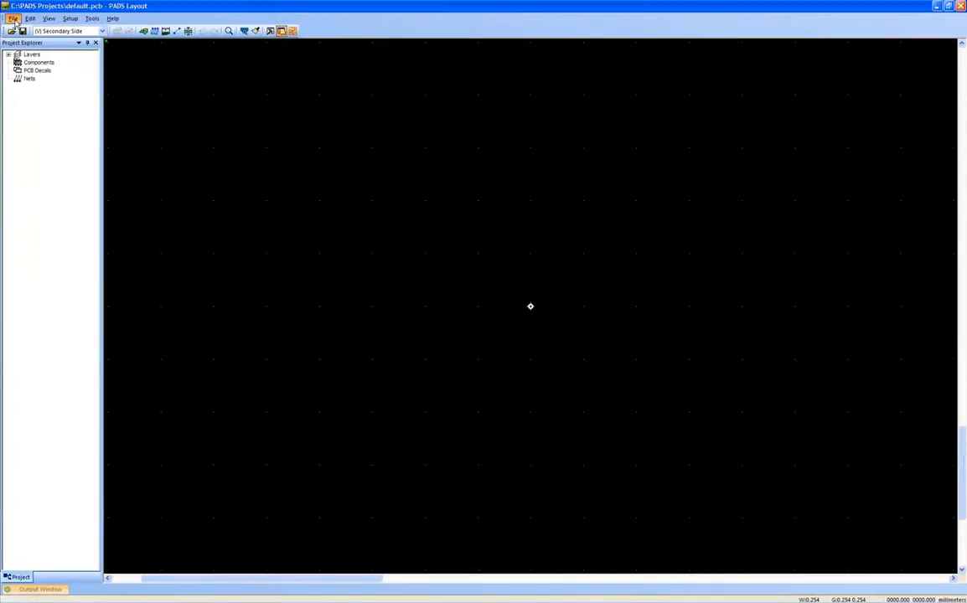
Import M5272C3.MAX as an OrCAD Board (*.max) file from Translation\OrCAD-2-PADS
{"action": "left_click", "coordinate": [12, 18]}
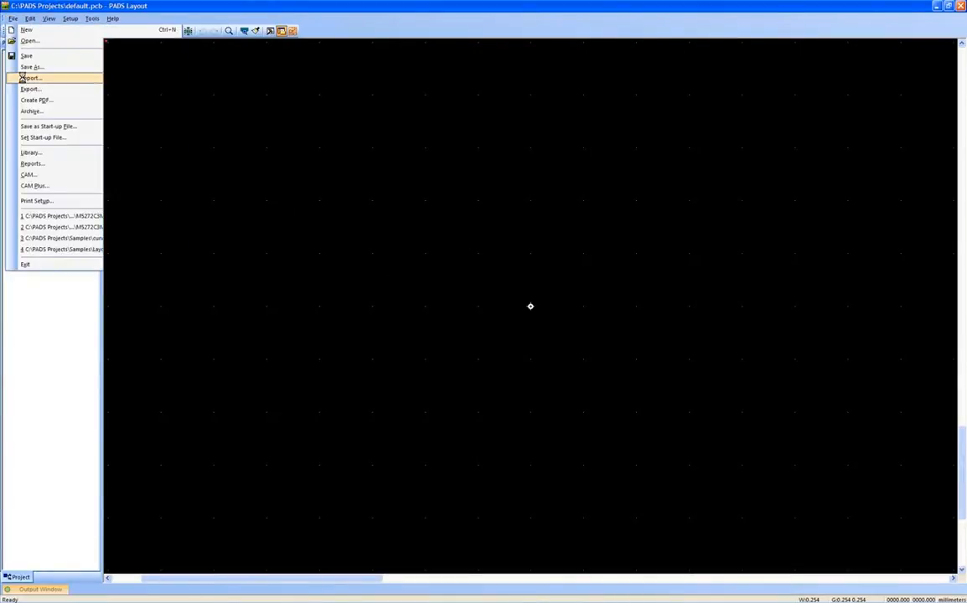
{"action": "left_click", "coordinate": [31, 77]}
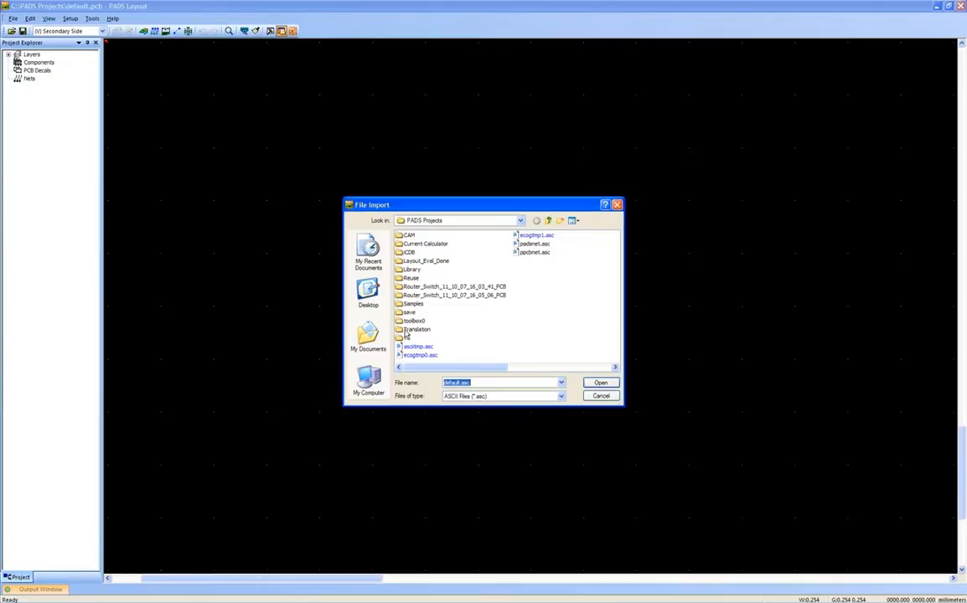
{"action": "double_click", "coordinate": [416, 329]}
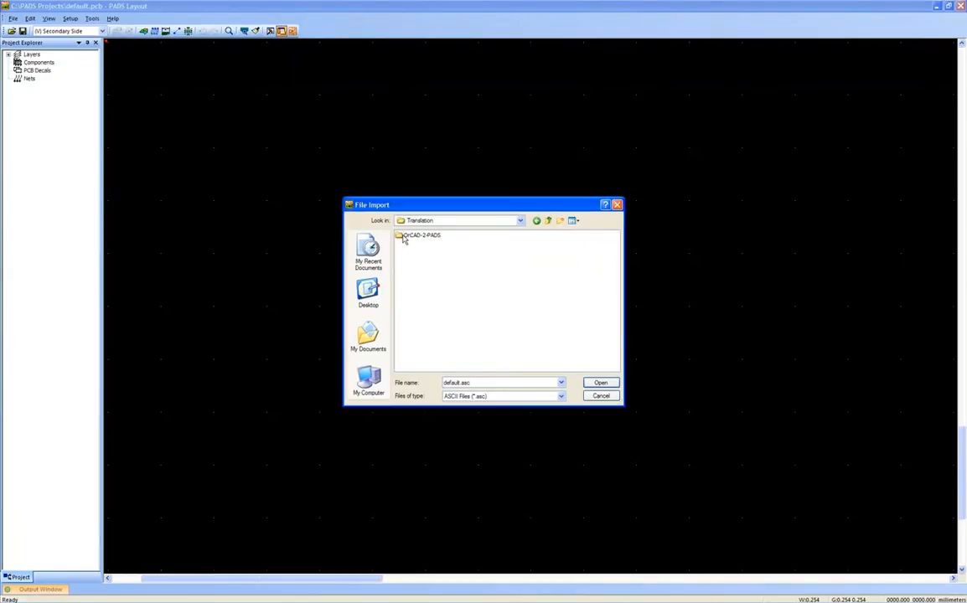
{"action": "double_click", "coordinate": [423, 235]}
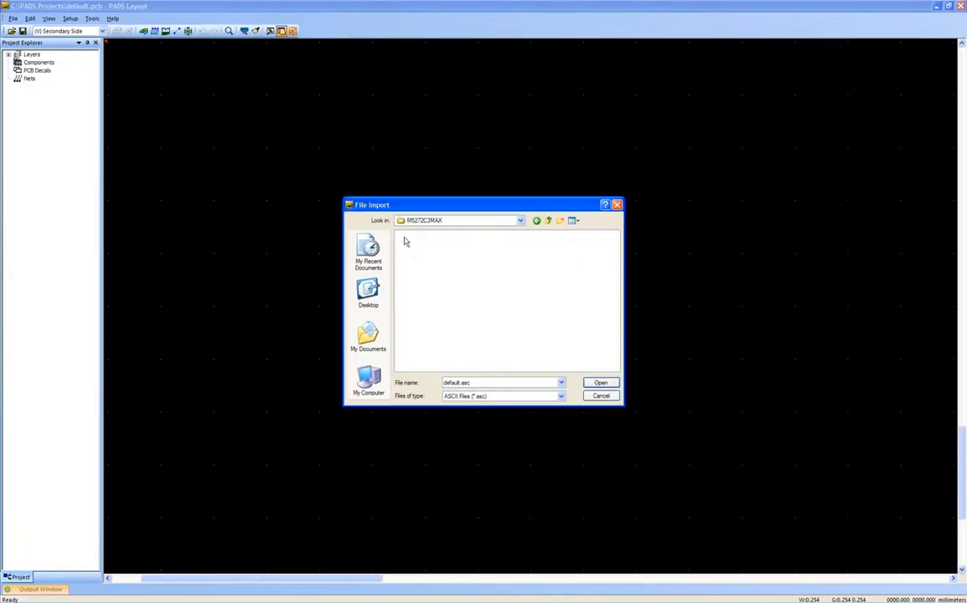
{"action": "left_click", "coordinate": [560, 395]}
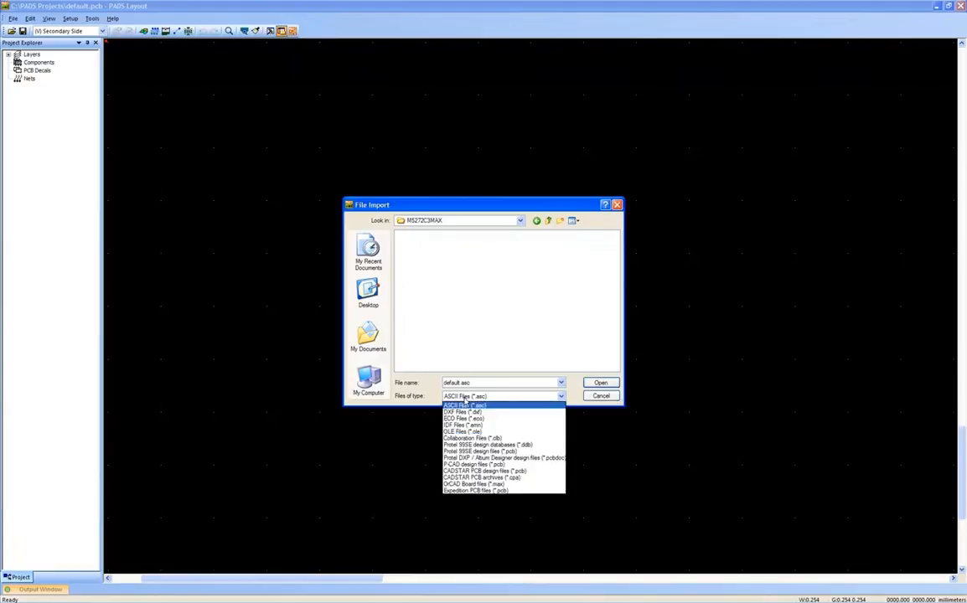
{"action": "left_click", "coordinate": [475, 484]}
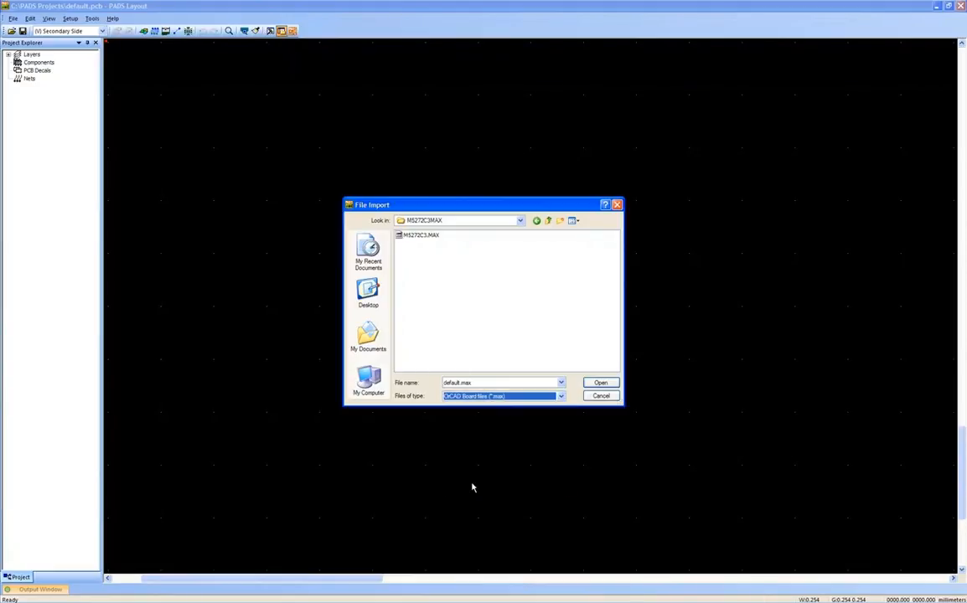
{"action": "left_click", "coordinate": [419, 234]}
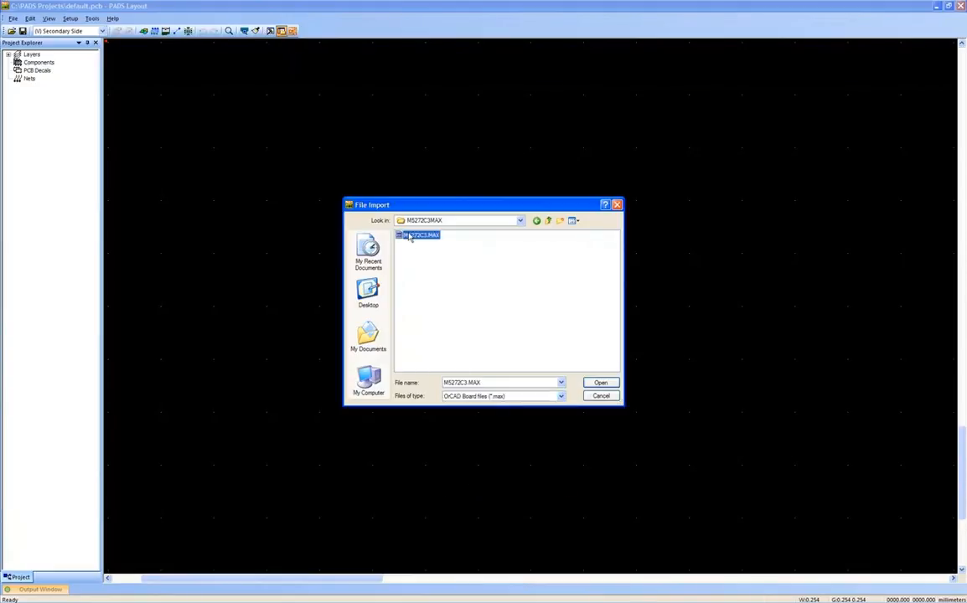
{"action": "left_click", "coordinate": [600, 383]}
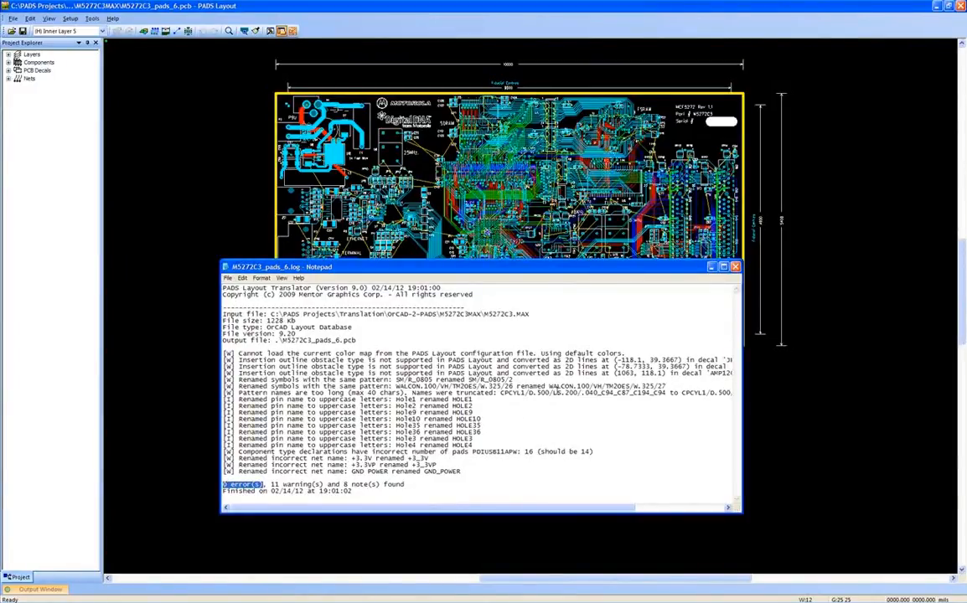
Close the Notepad translation log showing 0 errors and 11 warnings
{"action": "left_click", "coordinate": [734, 266]}
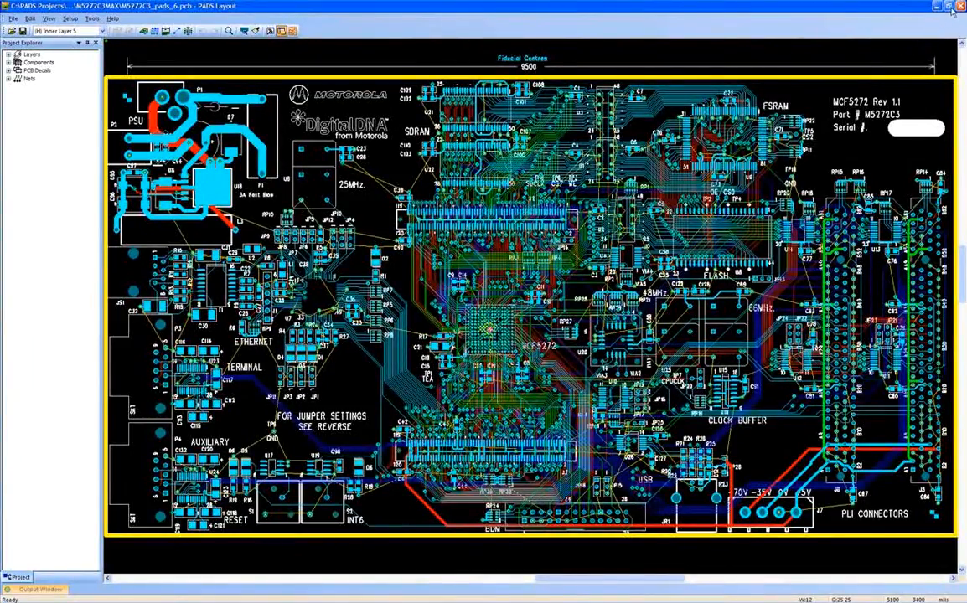
Tile the Logic and Layout windows and connect via Tools > PADS Layout
{"action": "left_click", "coordinate": [947, 6]}
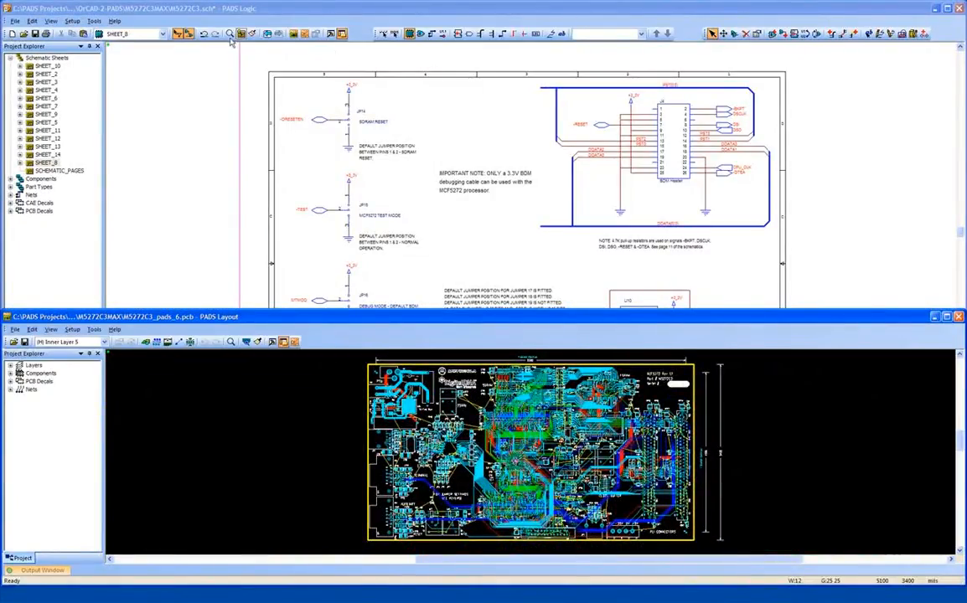
{"action": "left_click", "coordinate": [93, 21]}
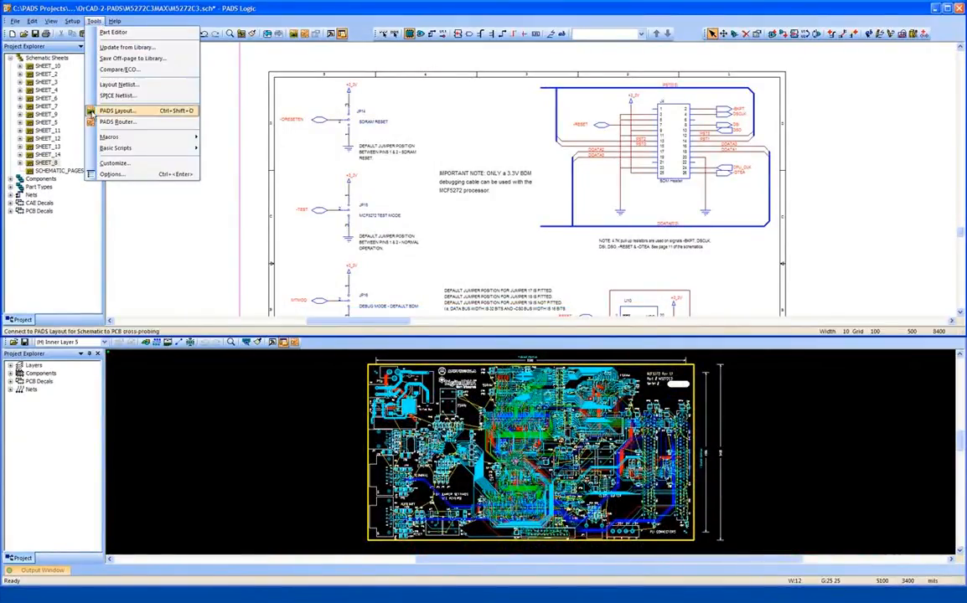
{"action": "left_click", "coordinate": [117, 110]}
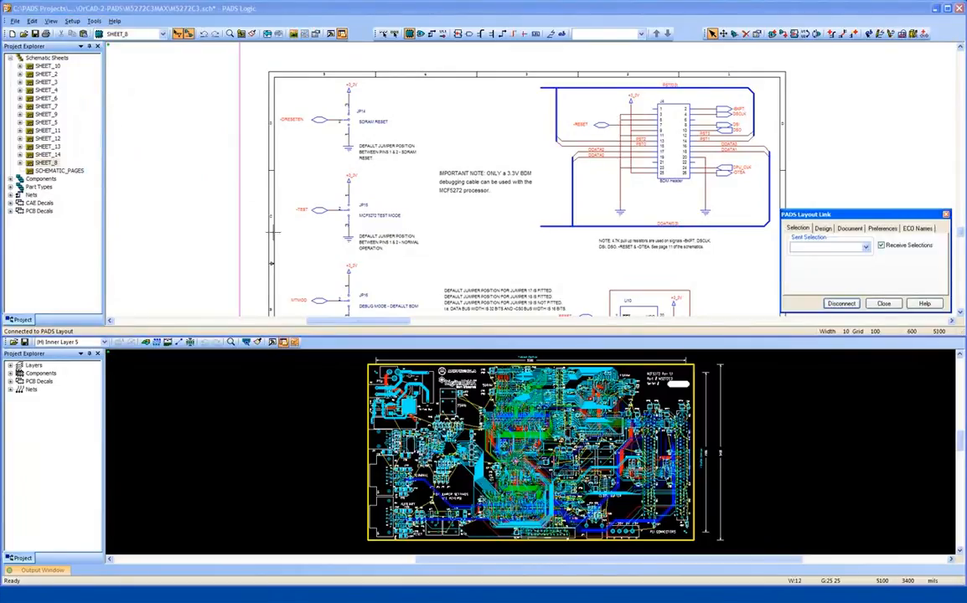
{"action": "mouse_move", "coordinate": [362, 400]}
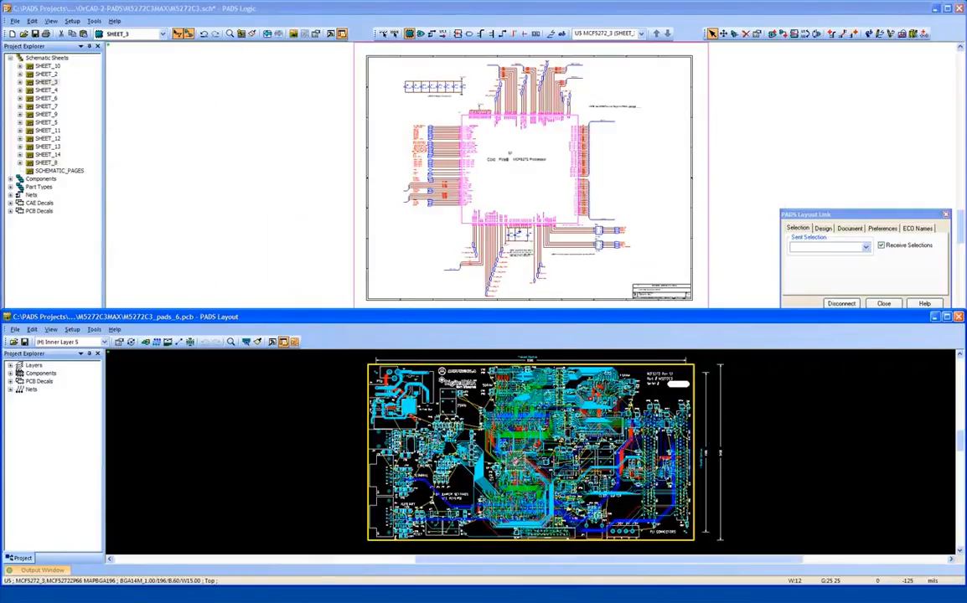
{"action": "mouse_move", "coordinate": [529, 207]}
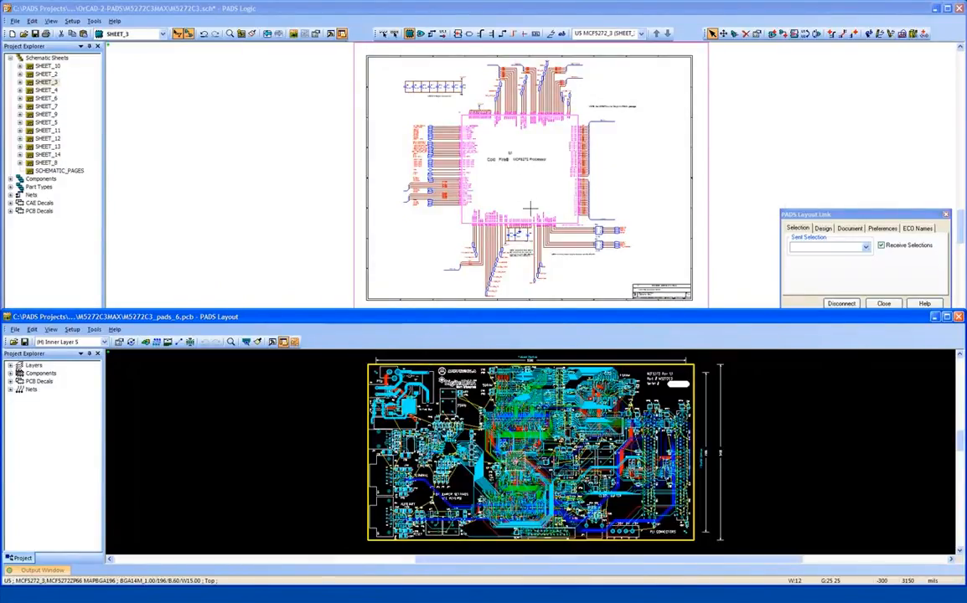
{"action": "mouse_move", "coordinate": [563, 186]}
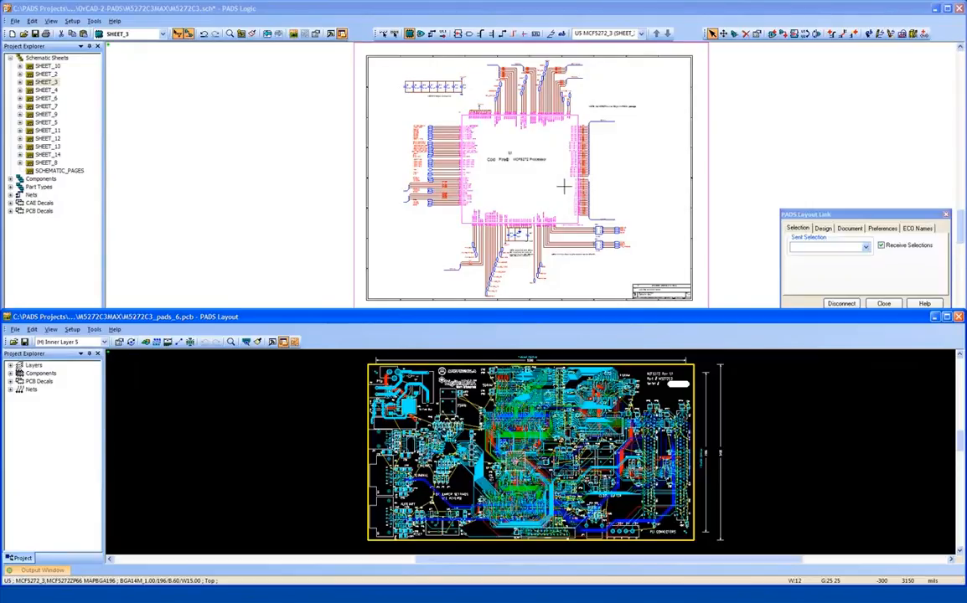
{"action": "mouse_move", "coordinate": [218, 366]}
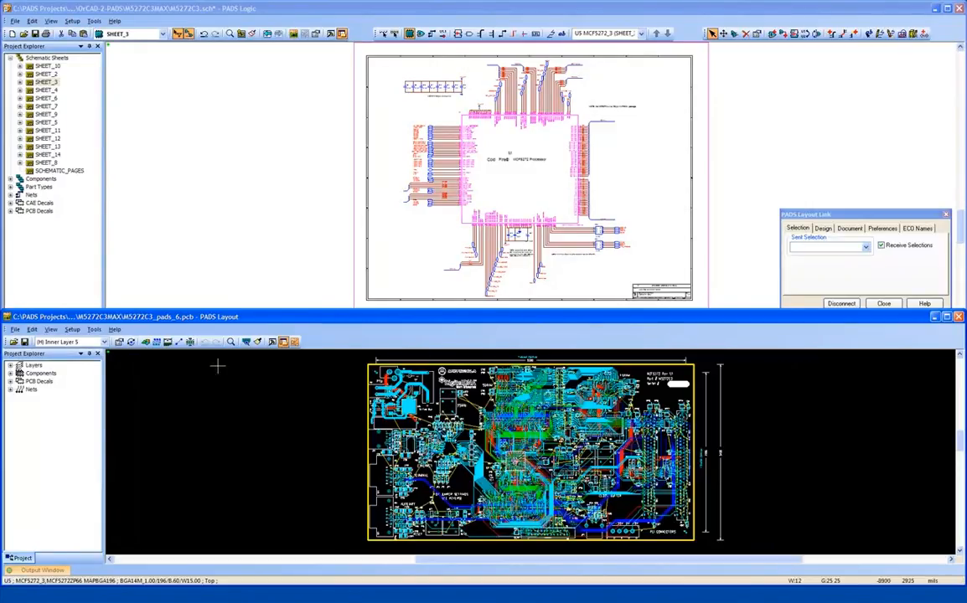
{"action": "left_click", "coordinate": [72, 330]}
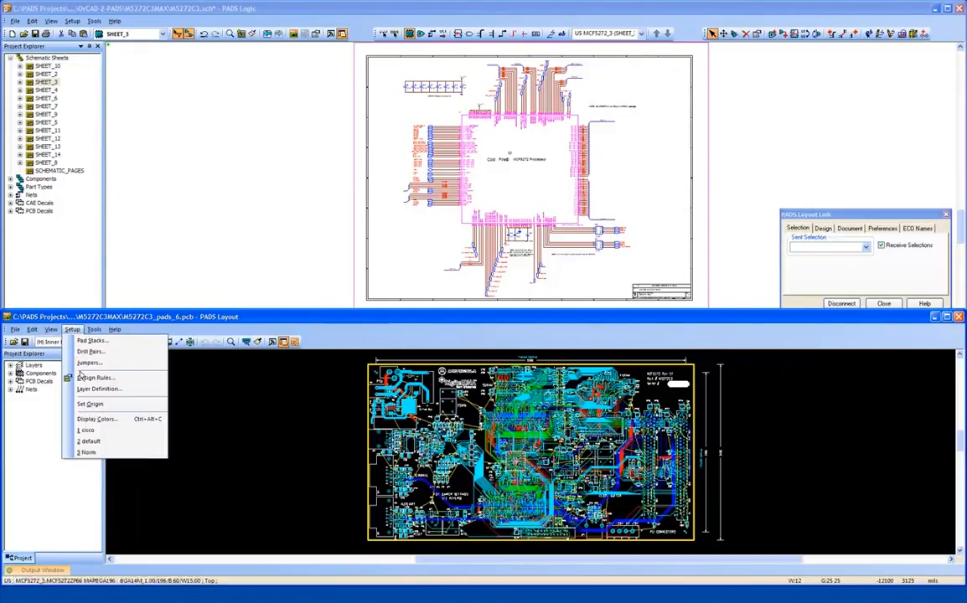
{"action": "left_click", "coordinate": [95, 378]}
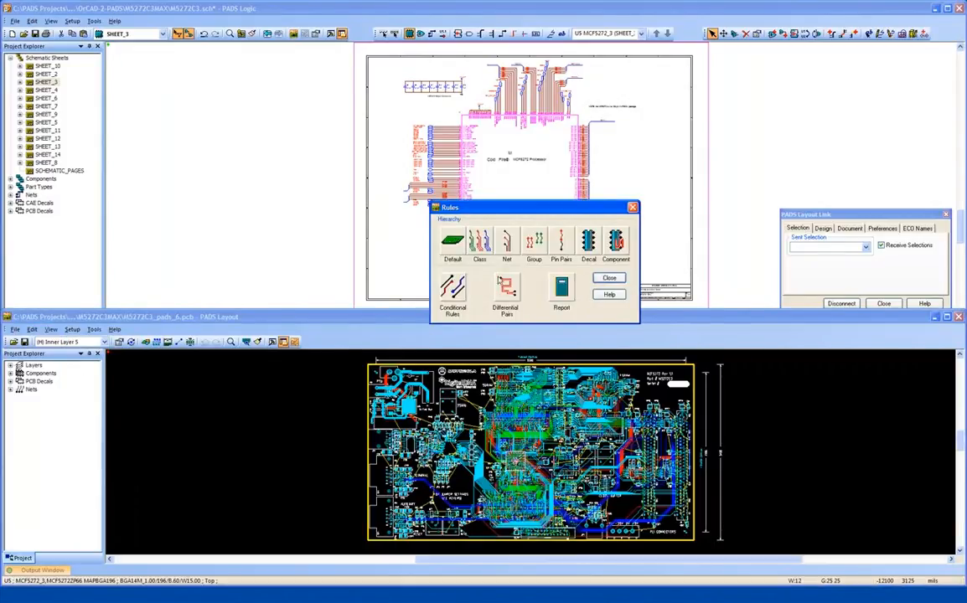
{"action": "left_click", "coordinate": [506, 243]}
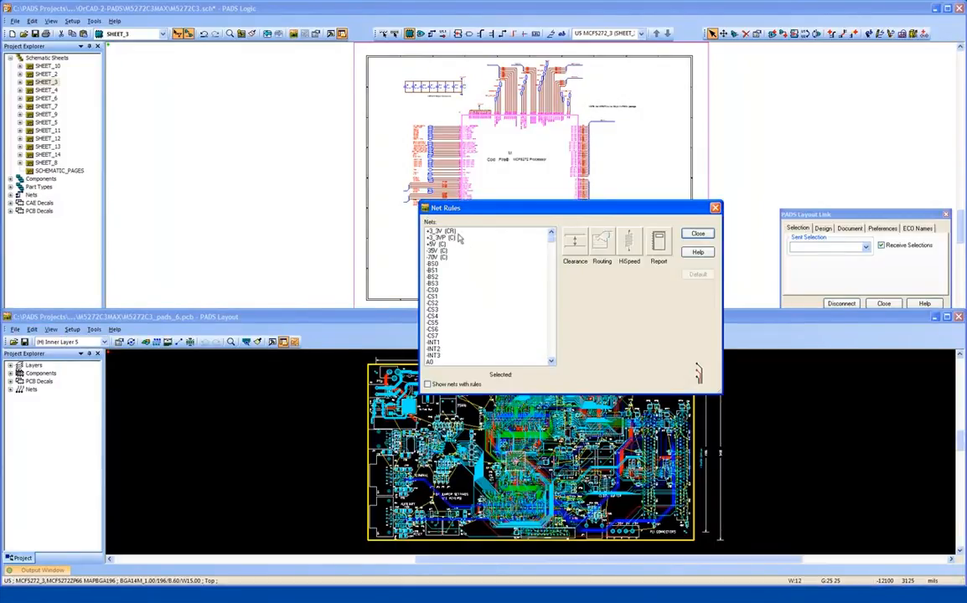
{"action": "left_click", "coordinate": [440, 231]}
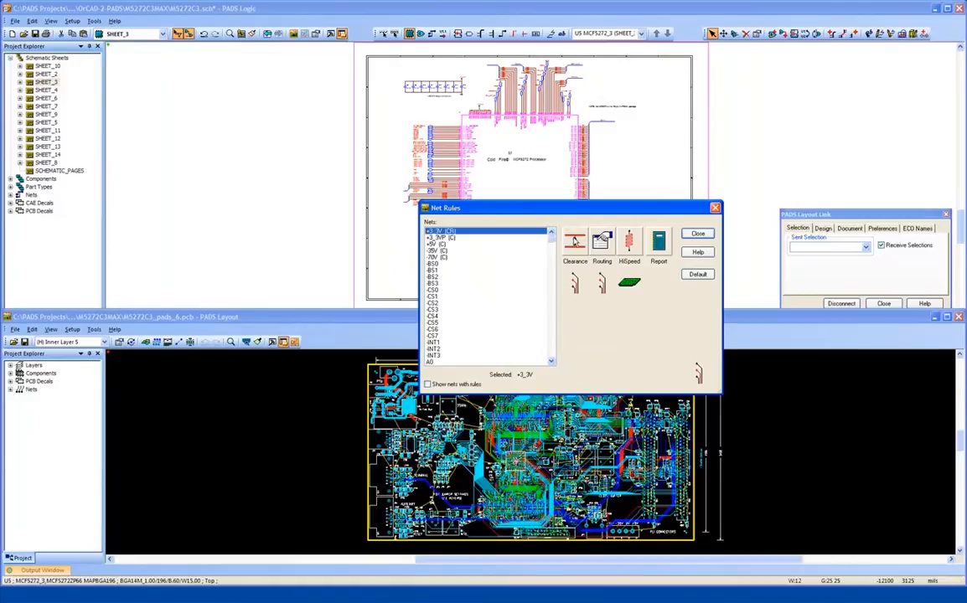
{"action": "left_click", "coordinate": [601, 243]}
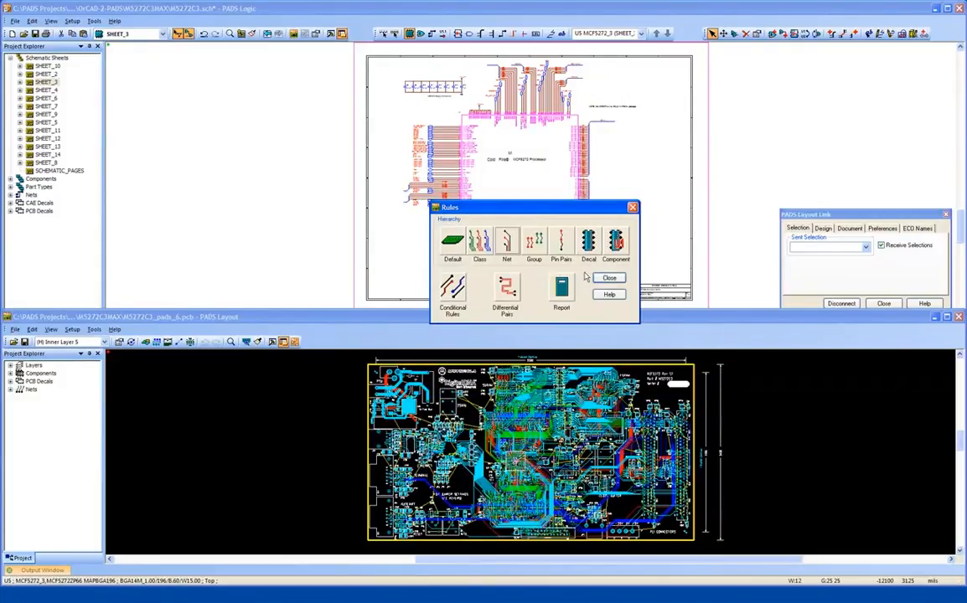
{"action": "left_click", "coordinate": [609, 277]}
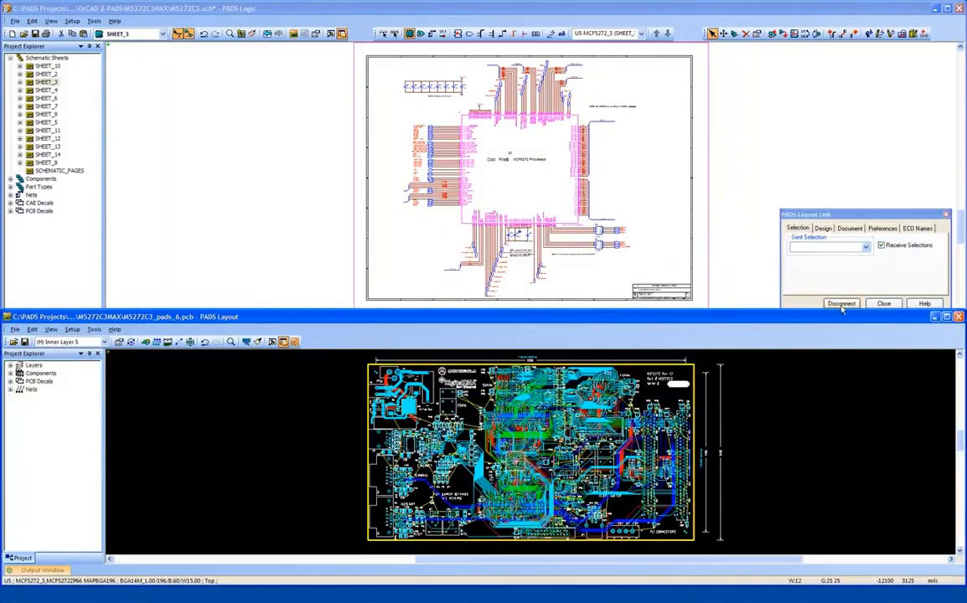